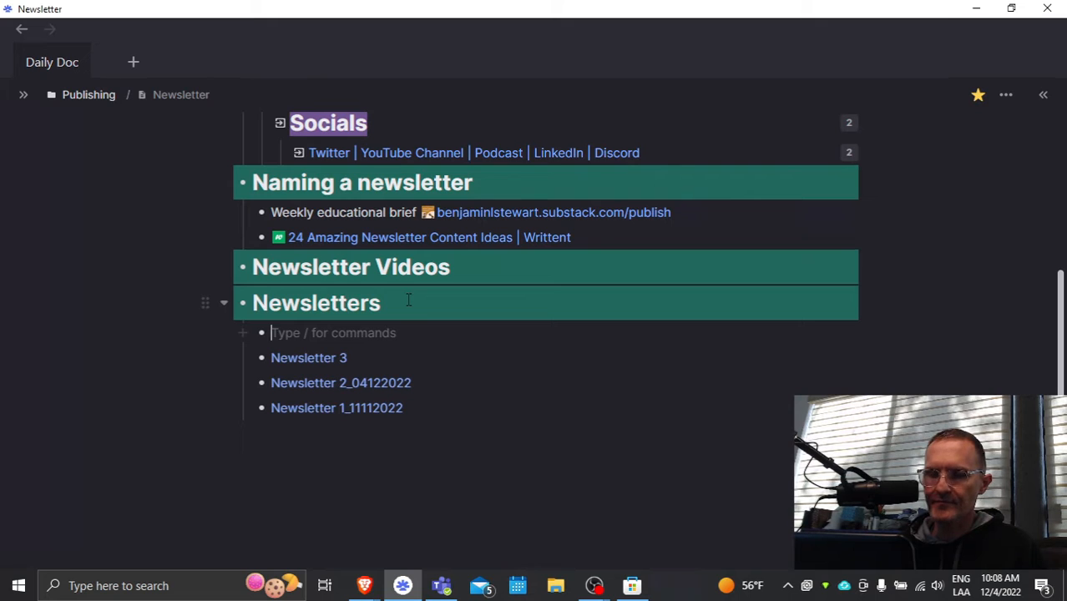
Insert the Newsletter Template page under Newsletters and restyle its first item 'Thoughts shared....' as Heading 1.
type("newsletter t")
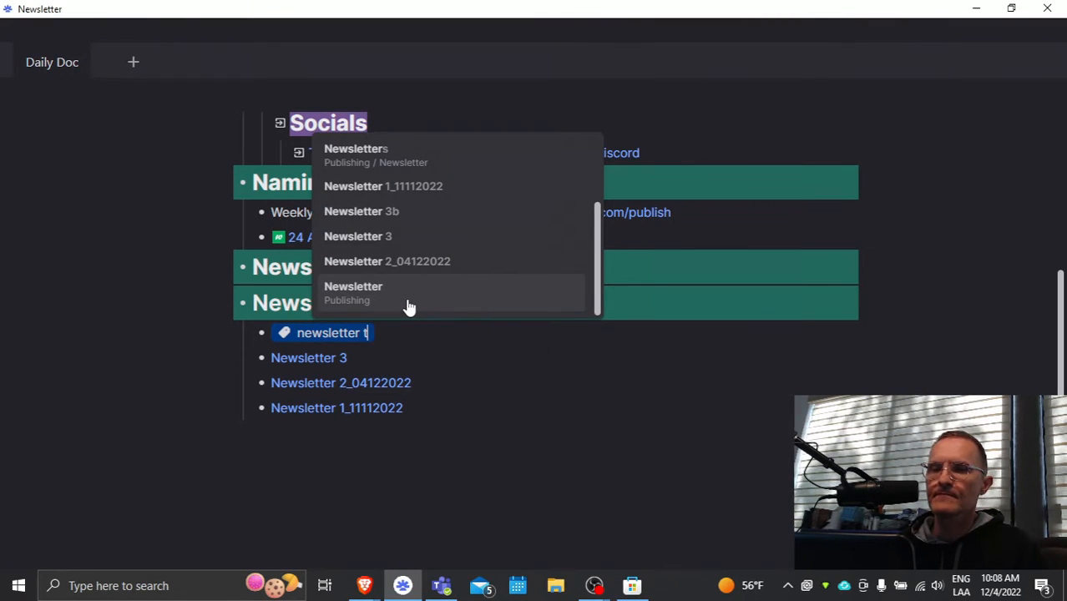
left_click(354, 292)
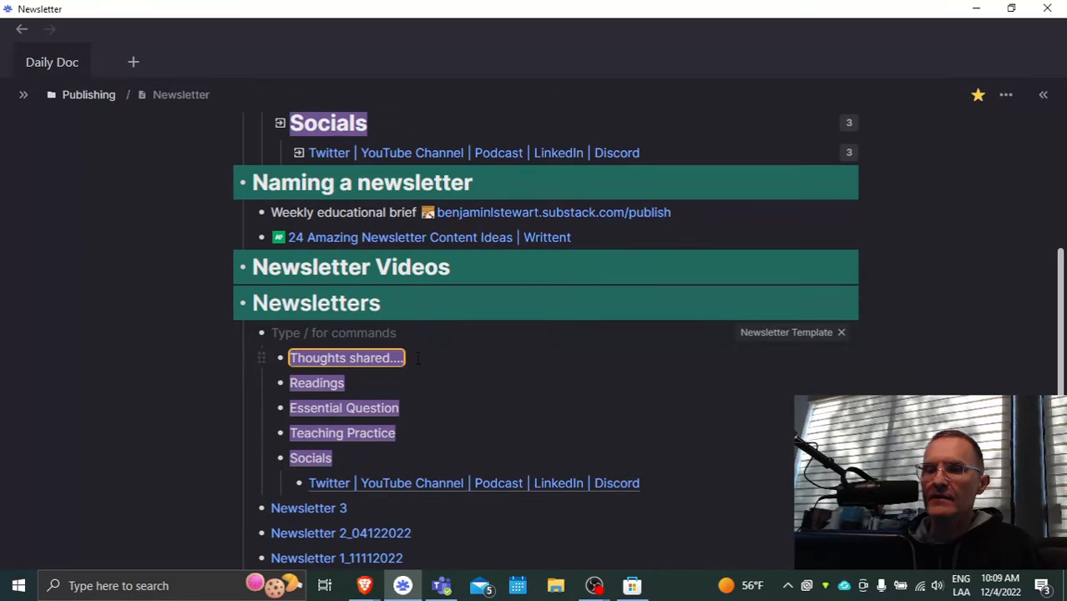
type("/")
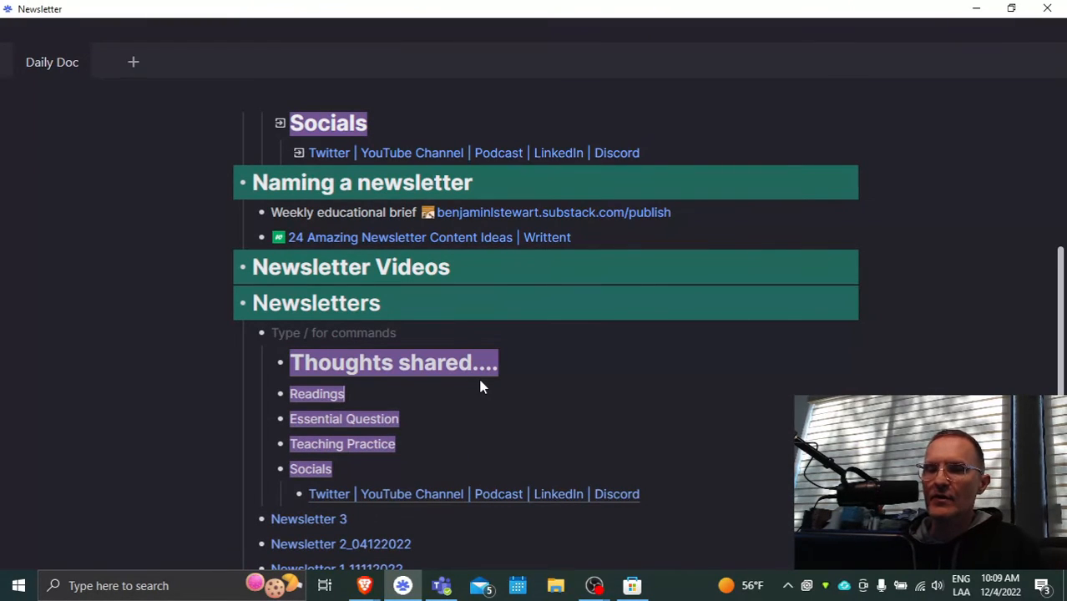
type("/h1")
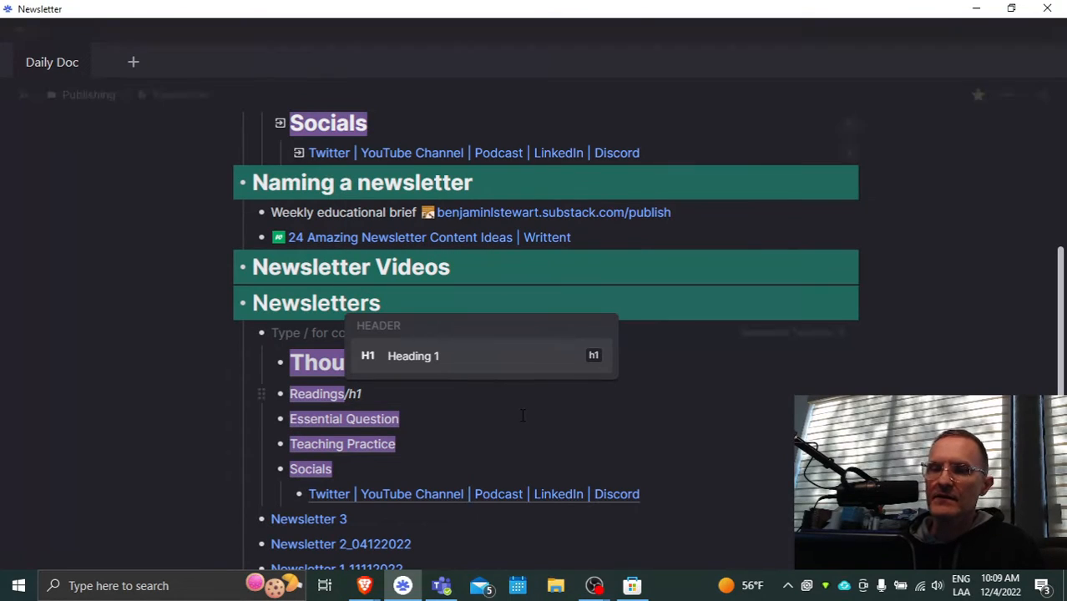